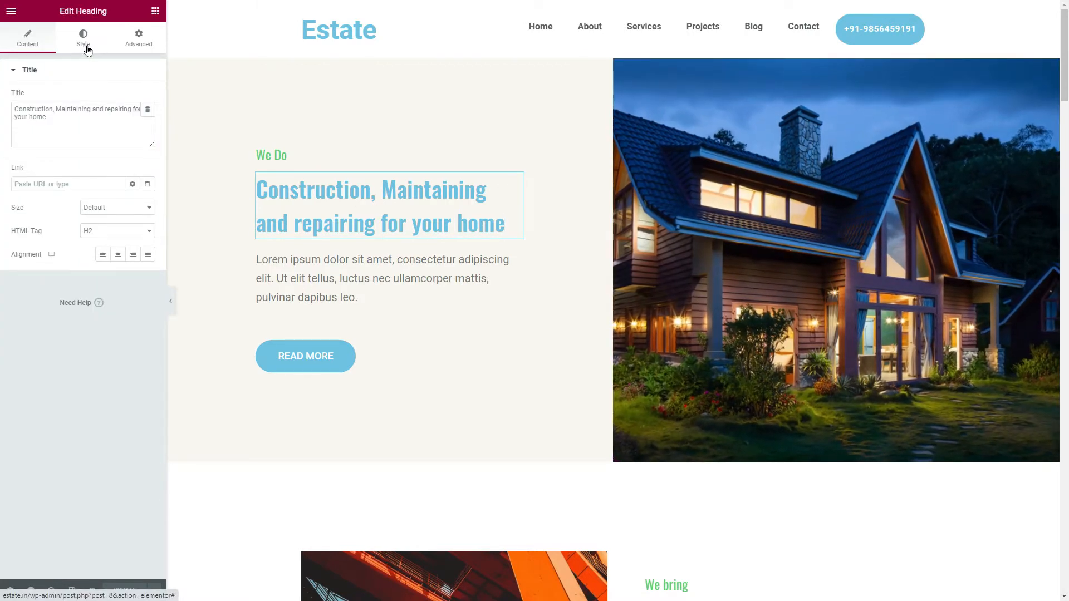
Bring up the Elementor widget library from the panel header
{"action": "left_click", "coordinate": [139, 38]}
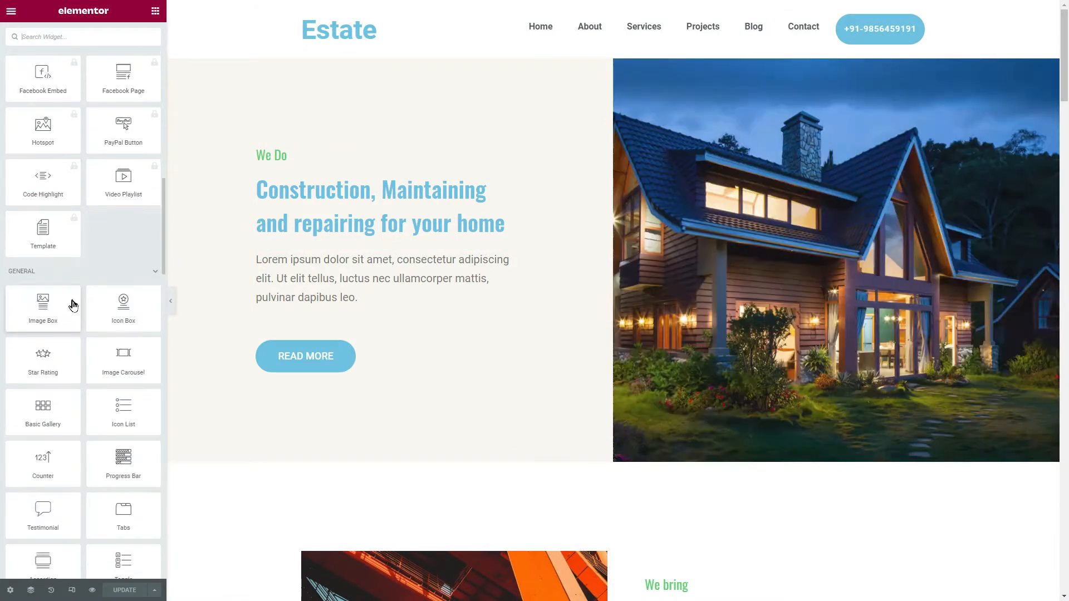
Scroll the widget library down to the Jeg Elementor Kit category to reach JKit - Heading
{"action": "scroll", "scroll_direction": "down", "scroll_amount": 3}
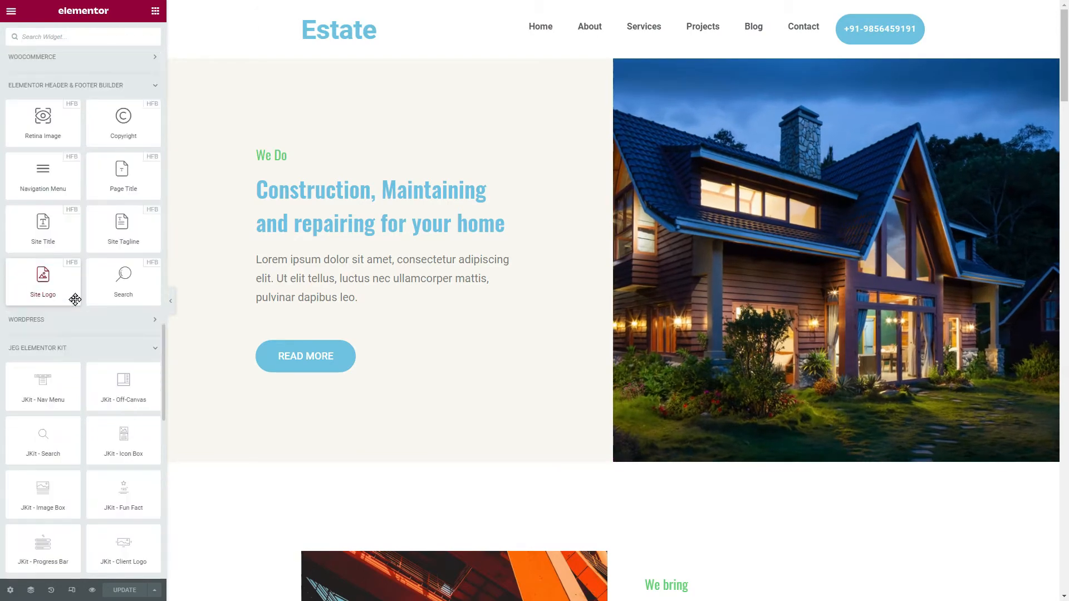
{"action": "scroll", "scroll_direction": "down", "scroll_amount": 3}
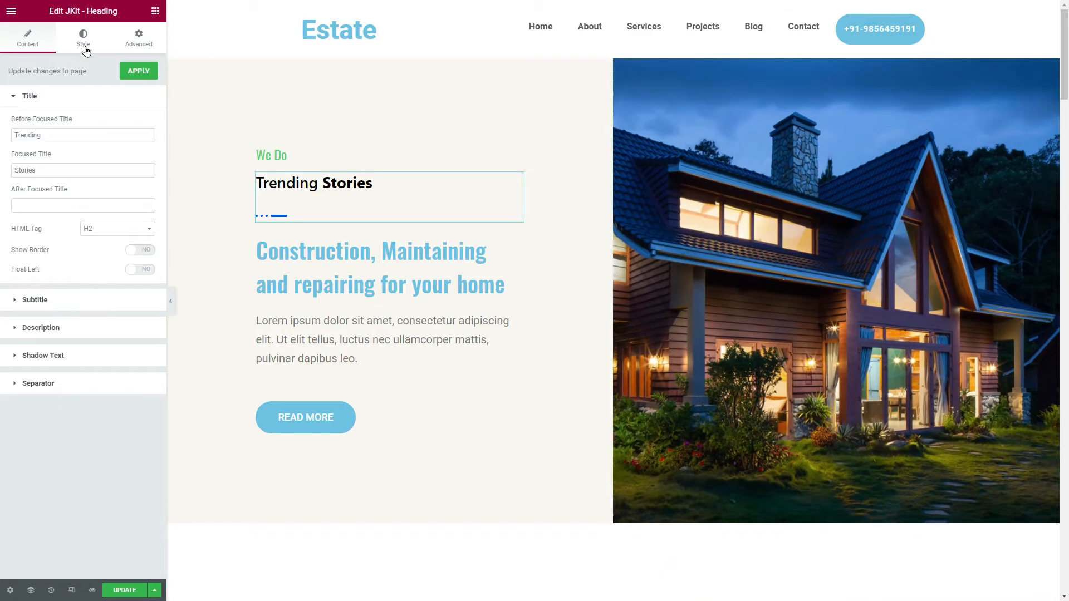
Show the JKit heading's Style options with the CSS Box section expanded
{"action": "left_click", "coordinate": [82, 38]}
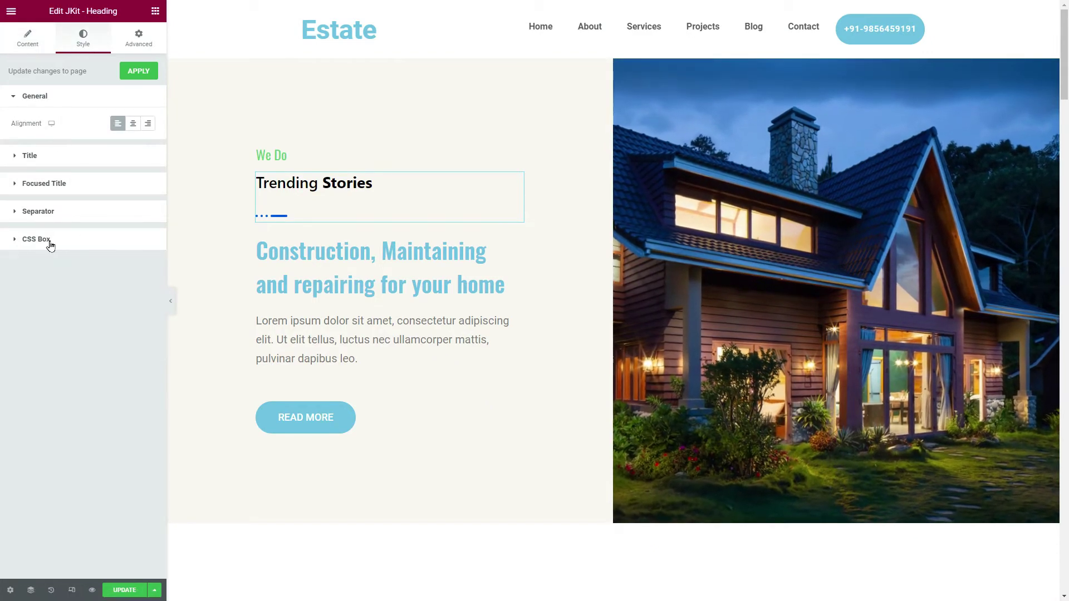
{"action": "left_click", "coordinate": [36, 238]}
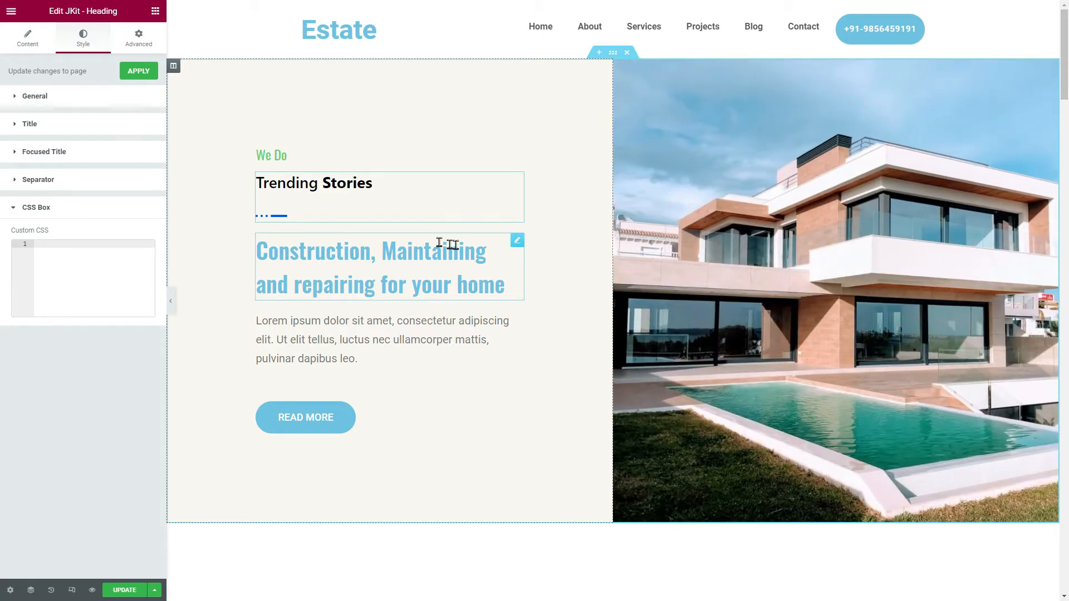
Assign the CSS ID 'myid' to the main heading, then reselect the JKit heading
{"action": "left_click", "coordinate": [138, 38]}
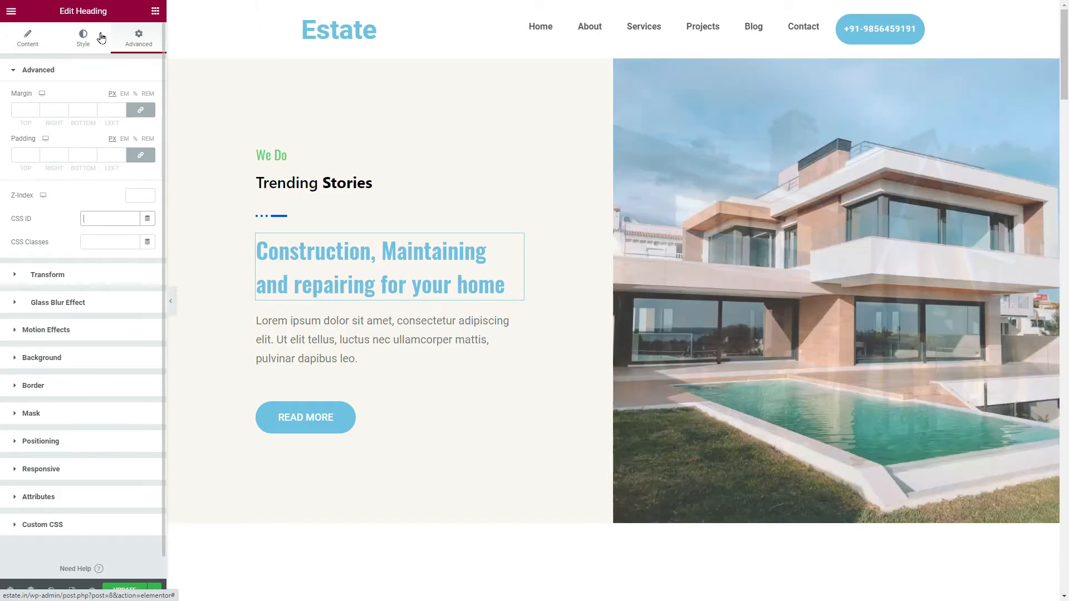
{"action": "type", "text": "myid"}
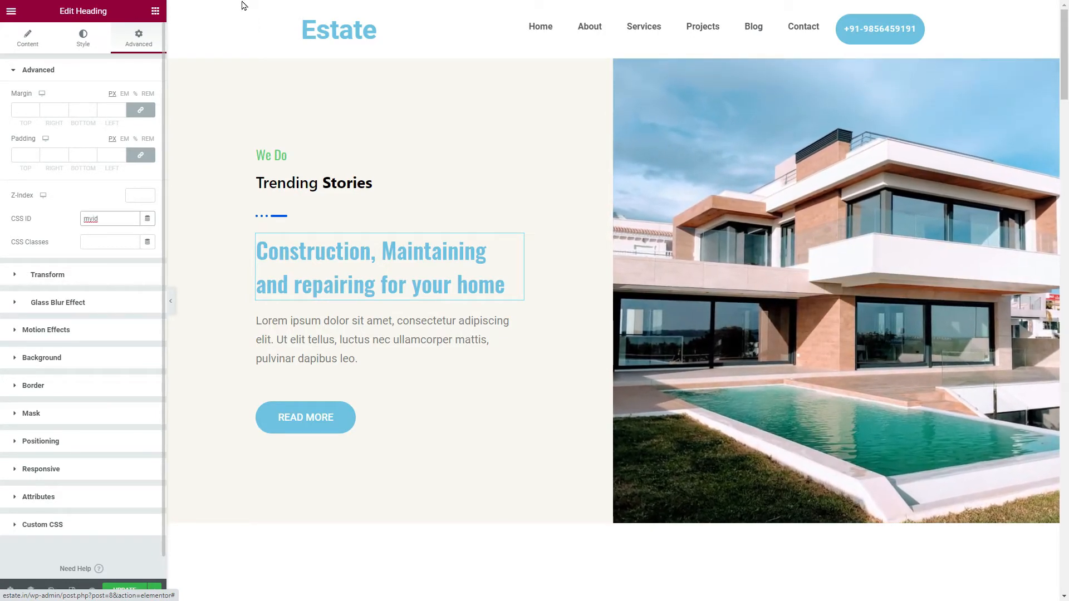
{"action": "left_click", "coordinate": [344, 182]}
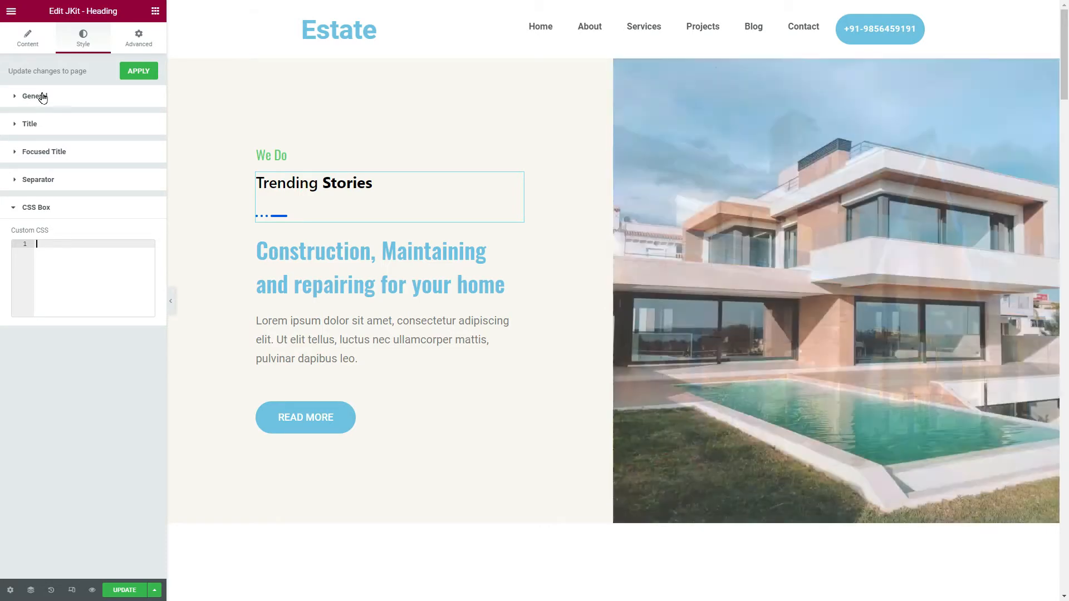
Enter the rule '#myid h2{color:red;}' in the CSS Box so the Construction heading turns red
{"action": "type", "text": "#"}
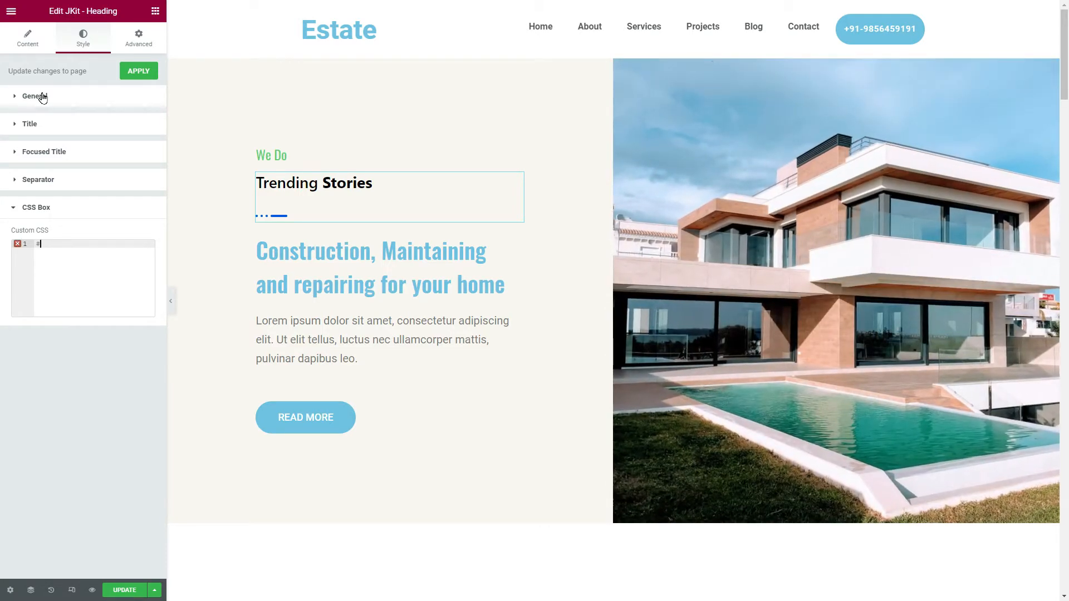
{"action": "type", "text": "#myid"}
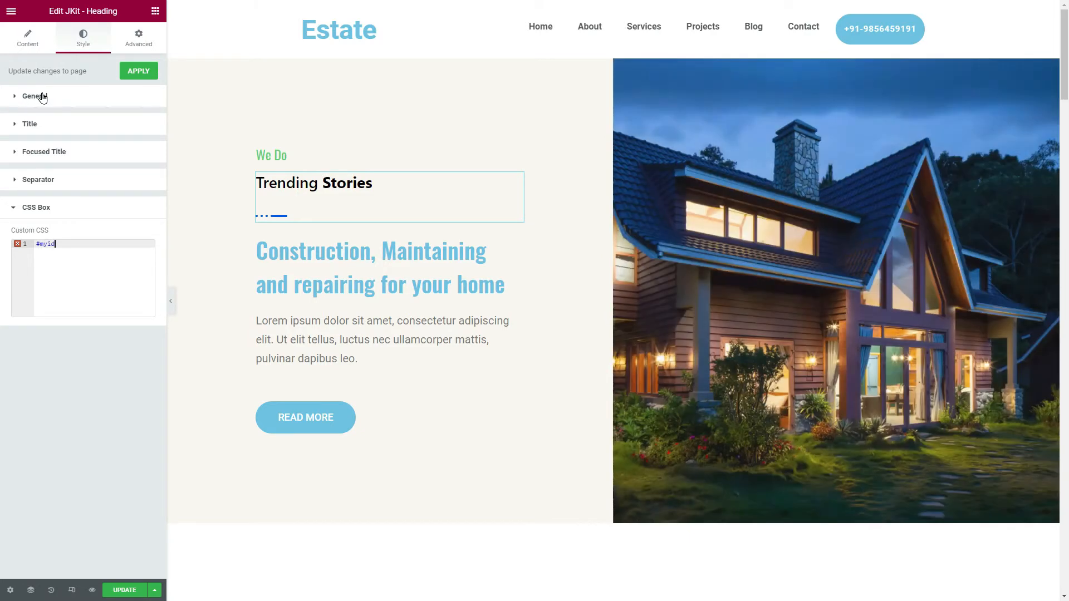
{"action": "type", "text": "{color:red;"}
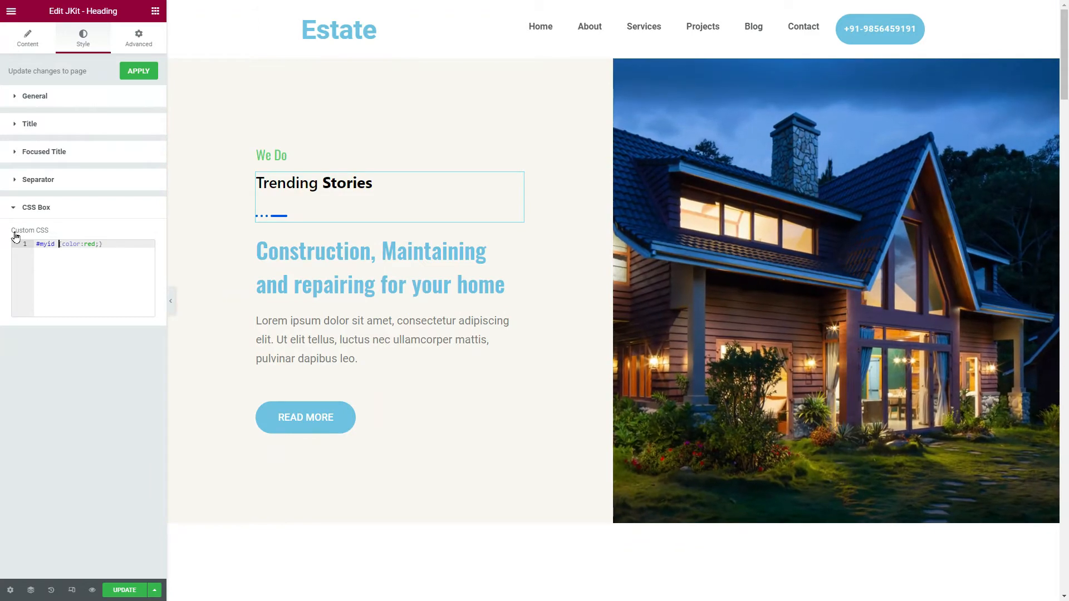
{"action": "type", "text": "h2"}
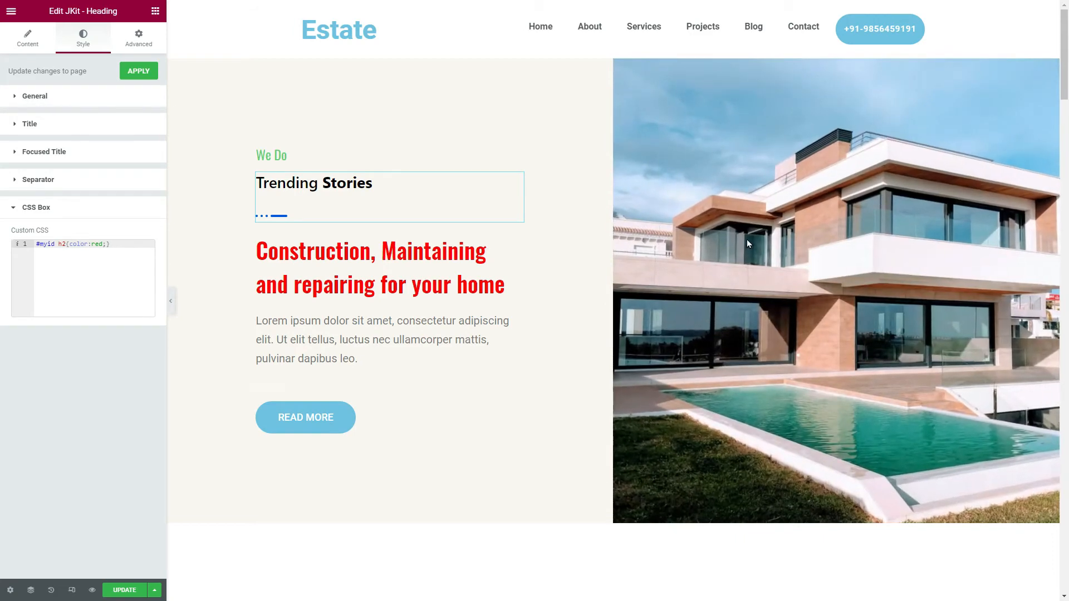
{"action": "scroll", "scroll_direction": "down", "scroll_amount": 3}
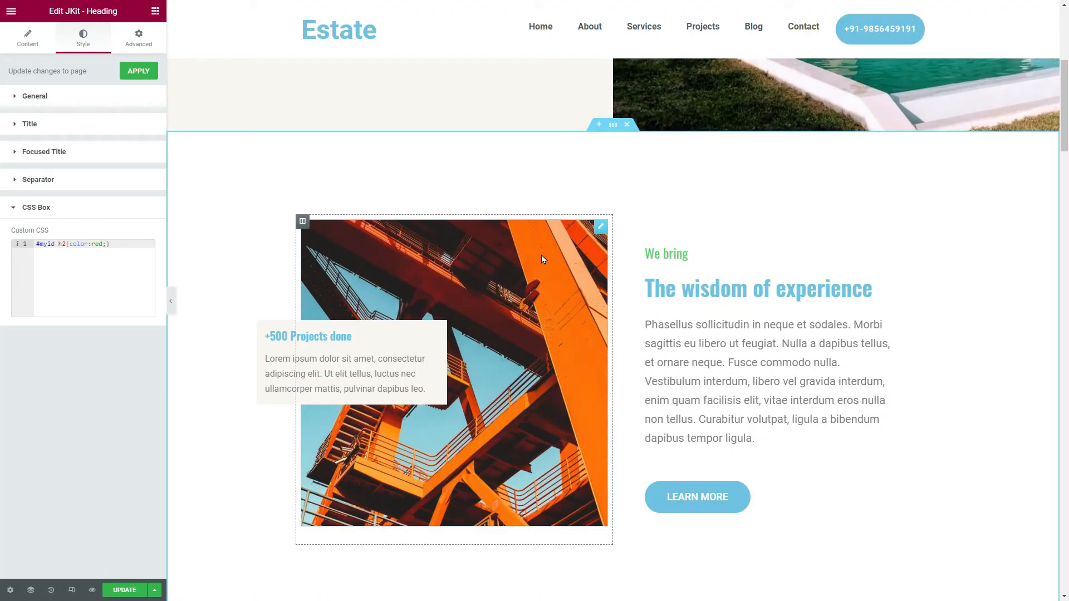
Assign the CSS class 'mycustom' to the orange steel-structure image, then reselect the Trending Stories heading
{"action": "left_click", "coordinate": [600, 227]}
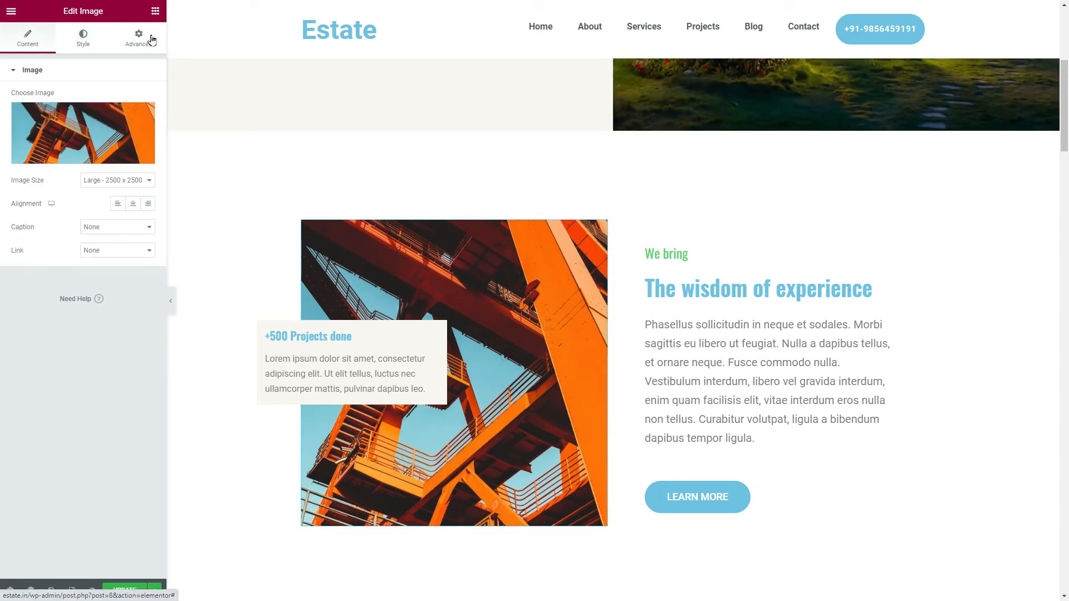
{"action": "left_click", "coordinate": [138, 38]}
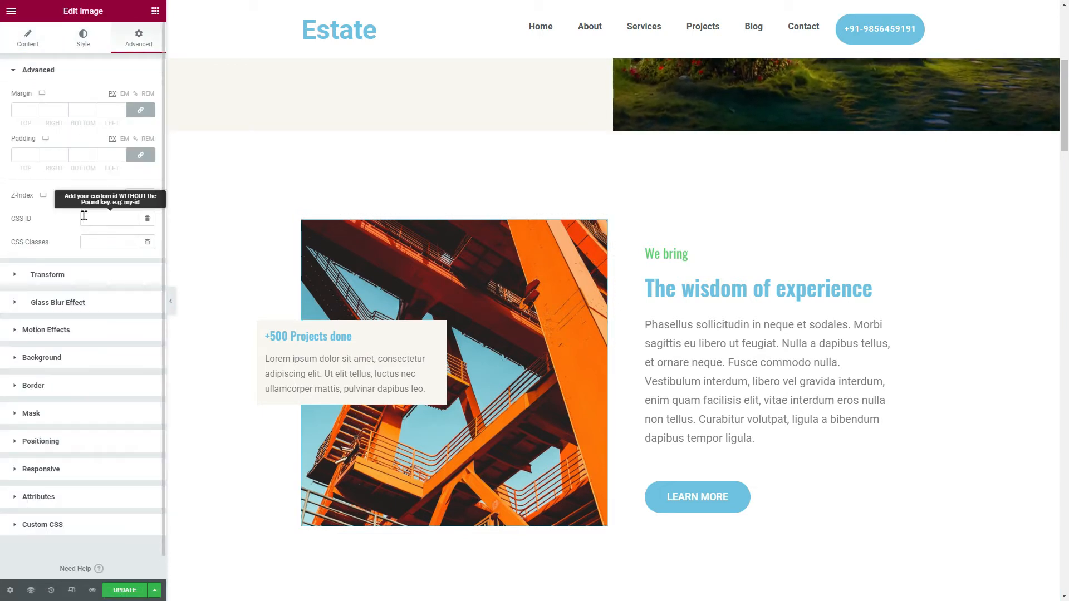
{"action": "mouse_move", "coordinate": [91, 211]}
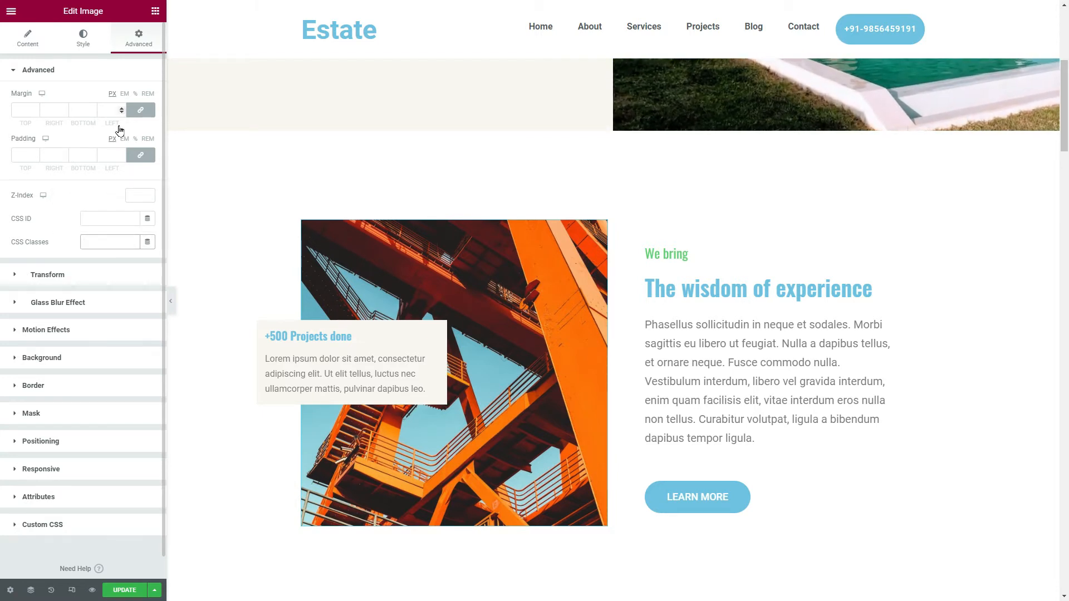
{"action": "type", "text": "mycustom"}
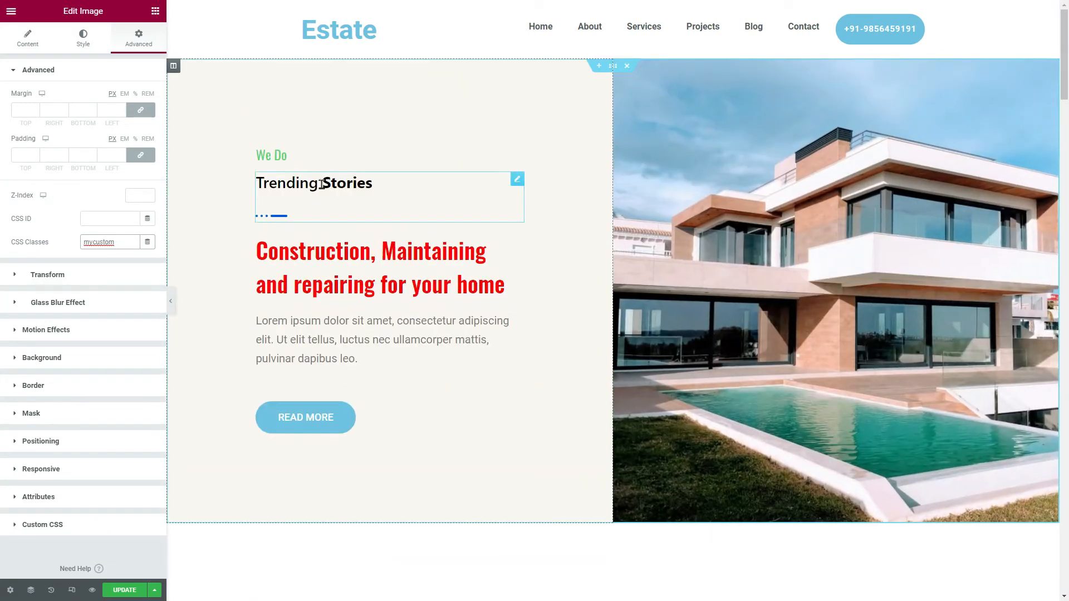
{"action": "left_click", "coordinate": [82, 34]}
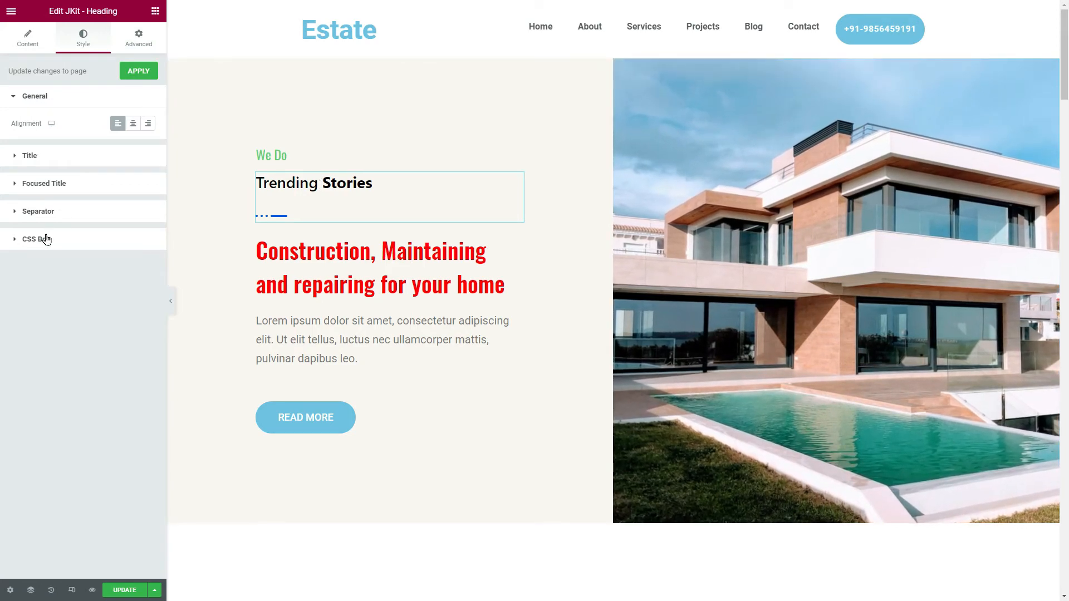
Add the rule '.mycustom img{border-radius: 150px;' beneath the red-heading rule in the CSS Box
{"action": "left_click", "coordinate": [35, 238]}
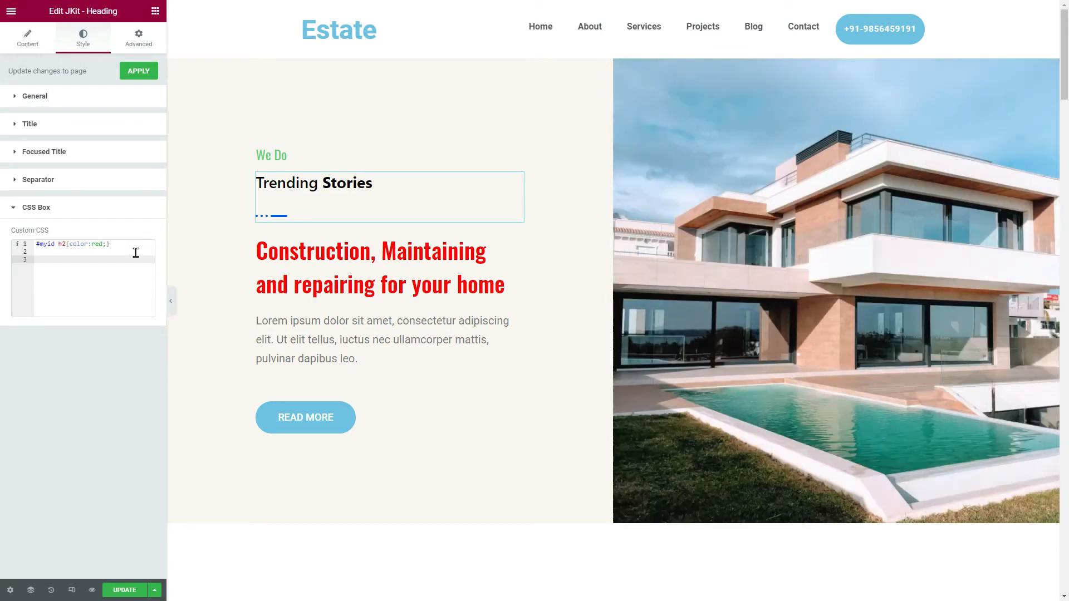
{"action": "type", "text": "#"}
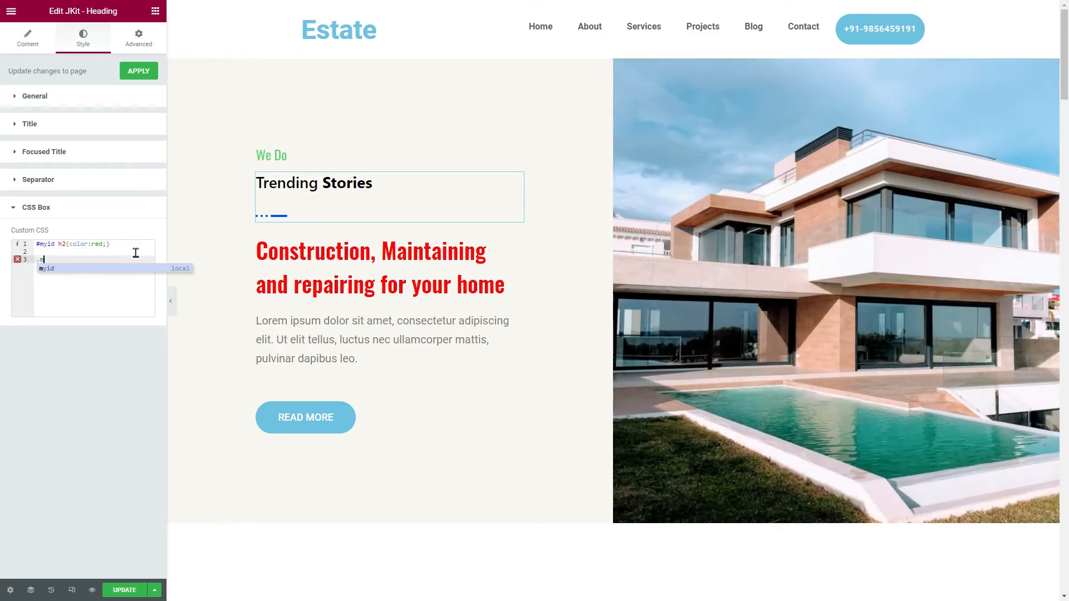
{"action": "type", "text": ".mycustom"}
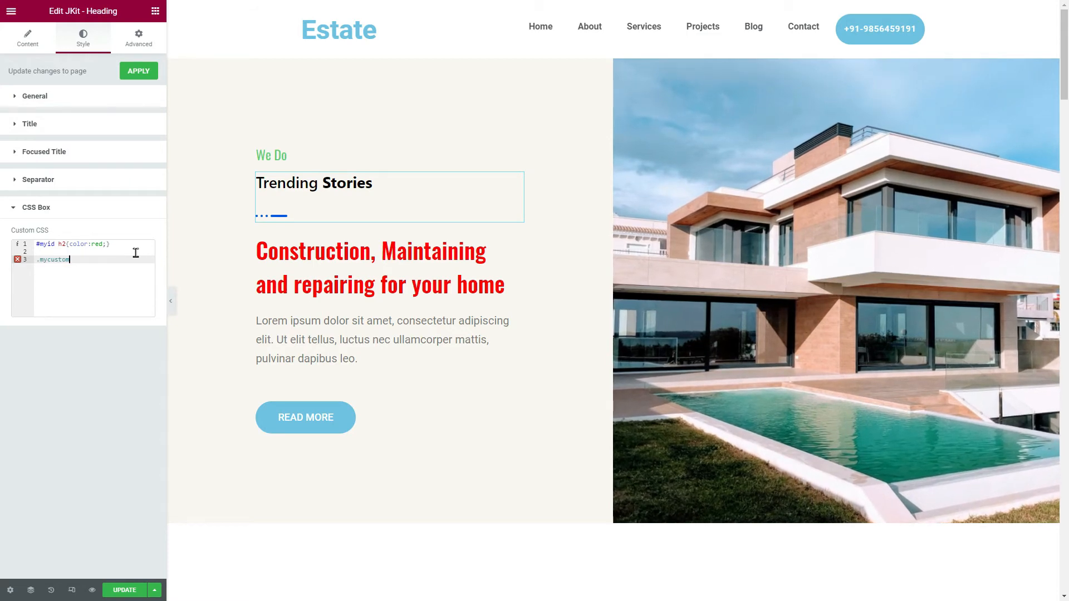
{"action": "type", "text": "img"}
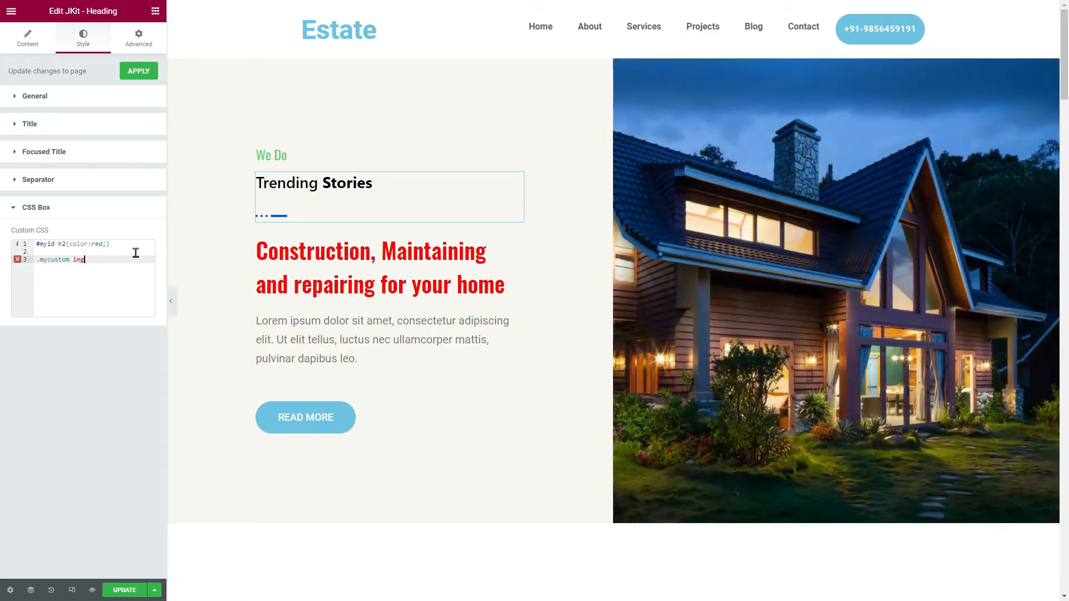
{"action": "type", "text": "{"}
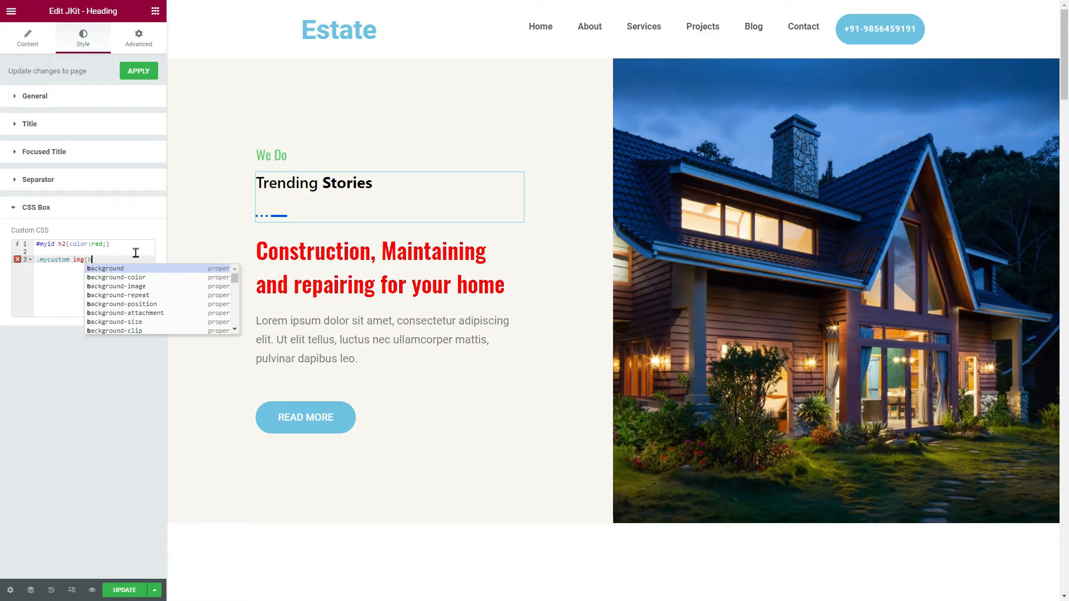
{"action": "type", "text": "border-"}
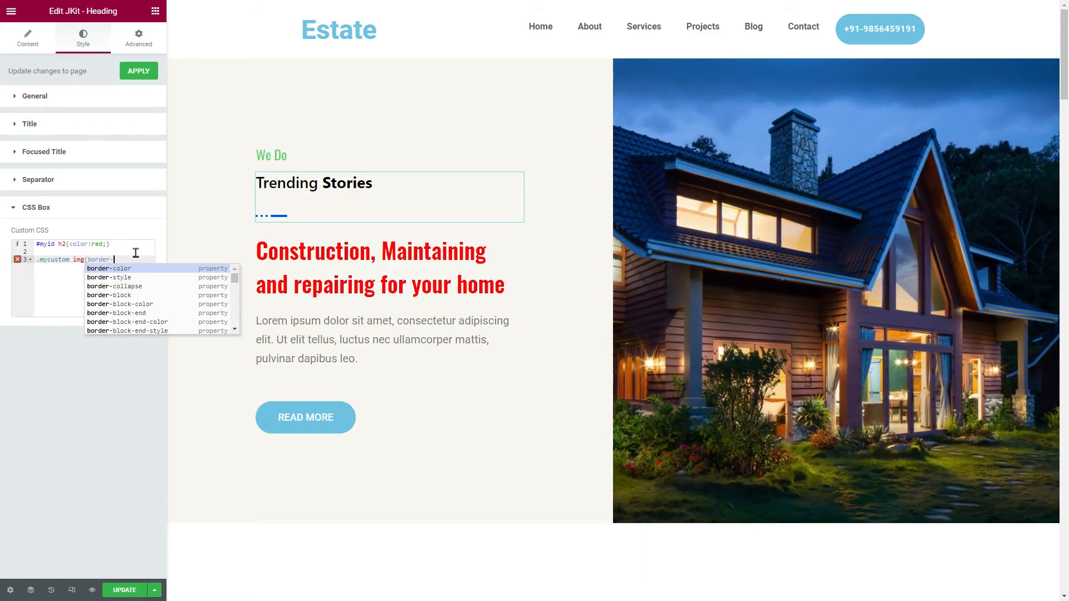
{"action": "type", "text": "-radius:"}
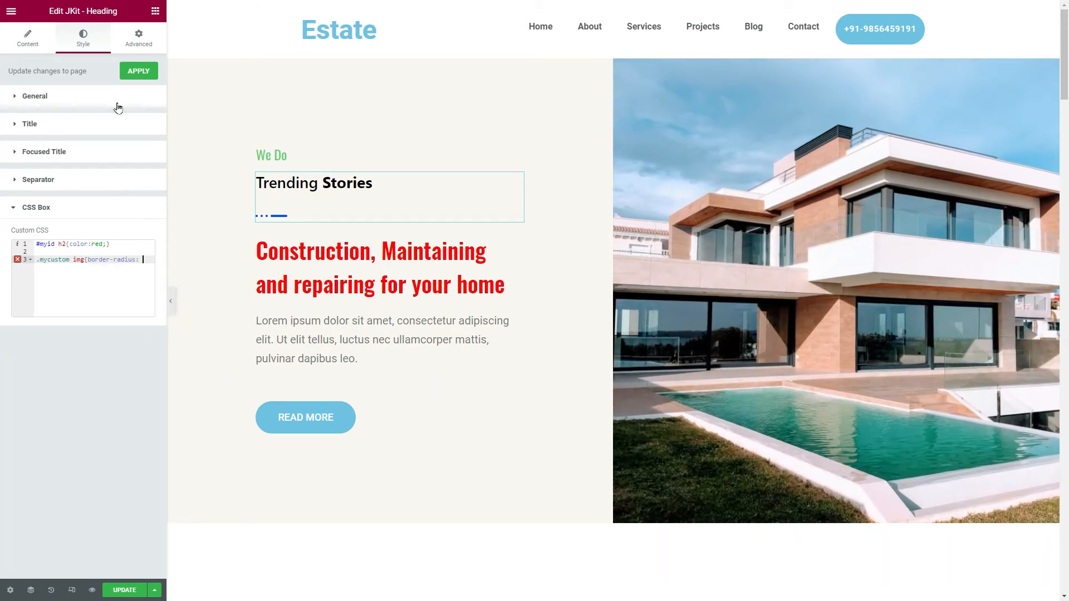
{"action": "type", "text": "1"}
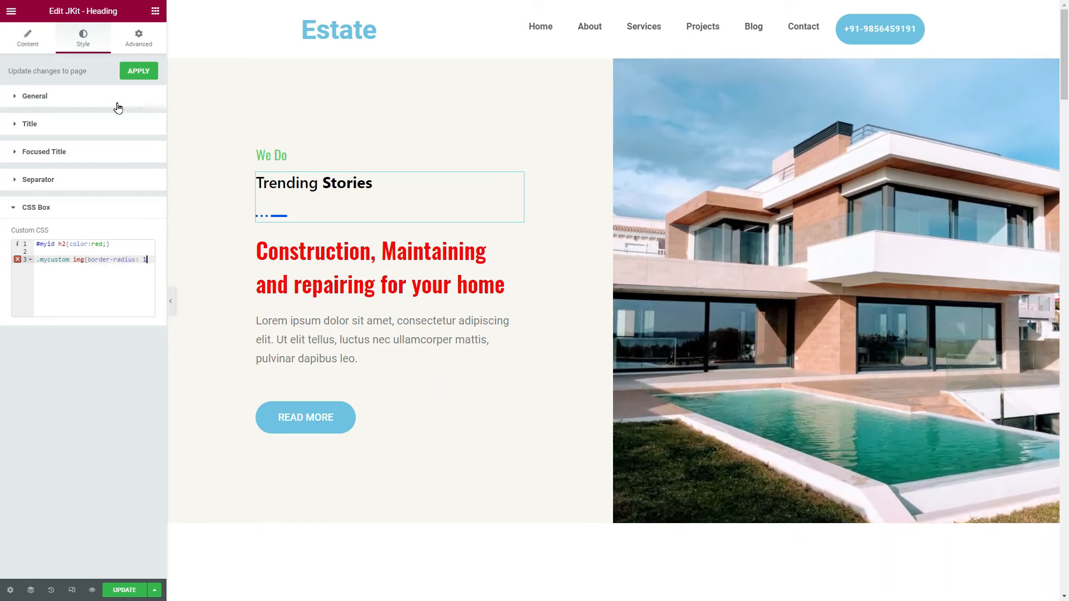
{"action": "type", "text": "50"}
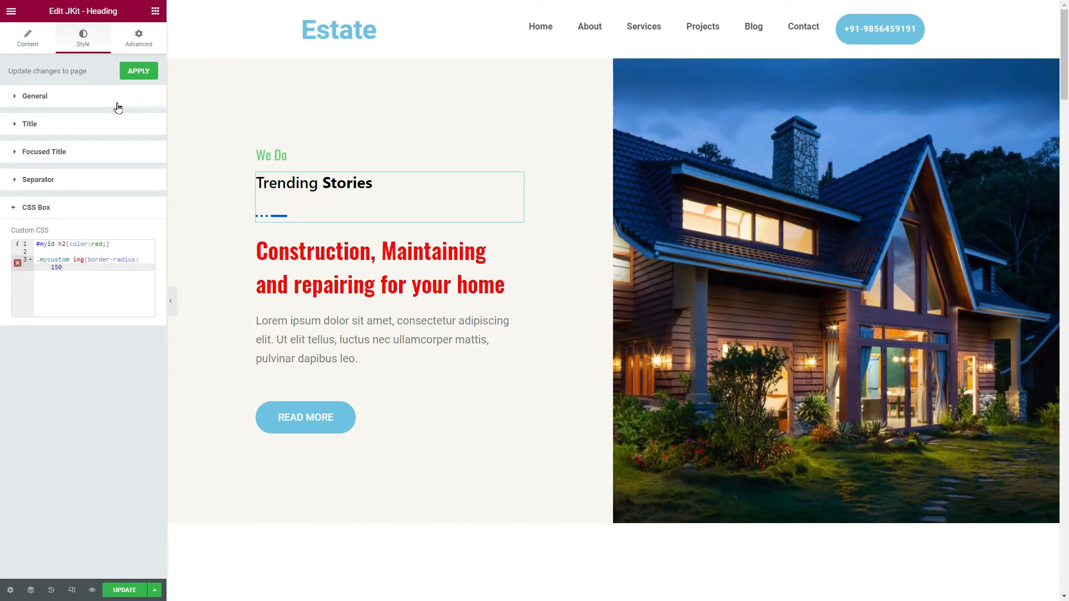
{"action": "type", "text": "px;"}
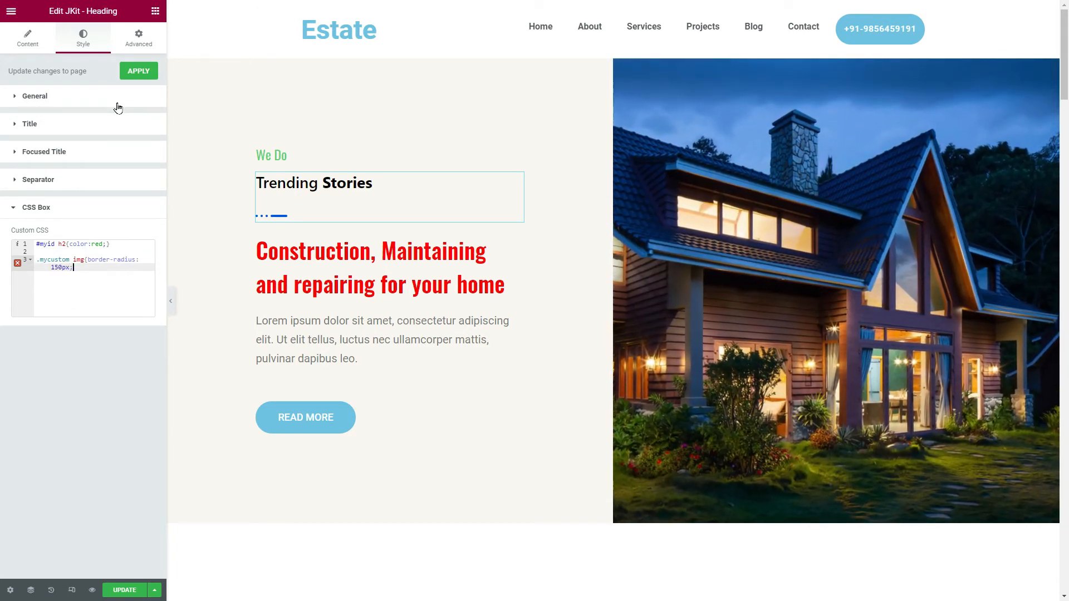
{"action": "scroll", "scroll_direction": "down", "scroll_amount": 3}
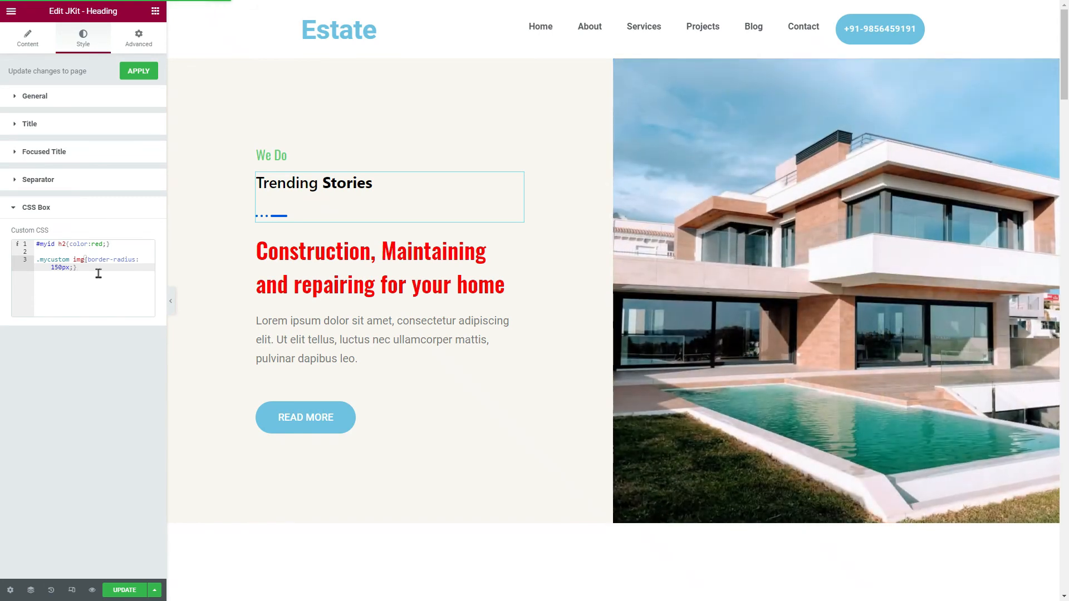
Close the mycustom border-radius rule with '}' so the CSS is no longer invalid
{"action": "left_click", "coordinate": [77, 267]}
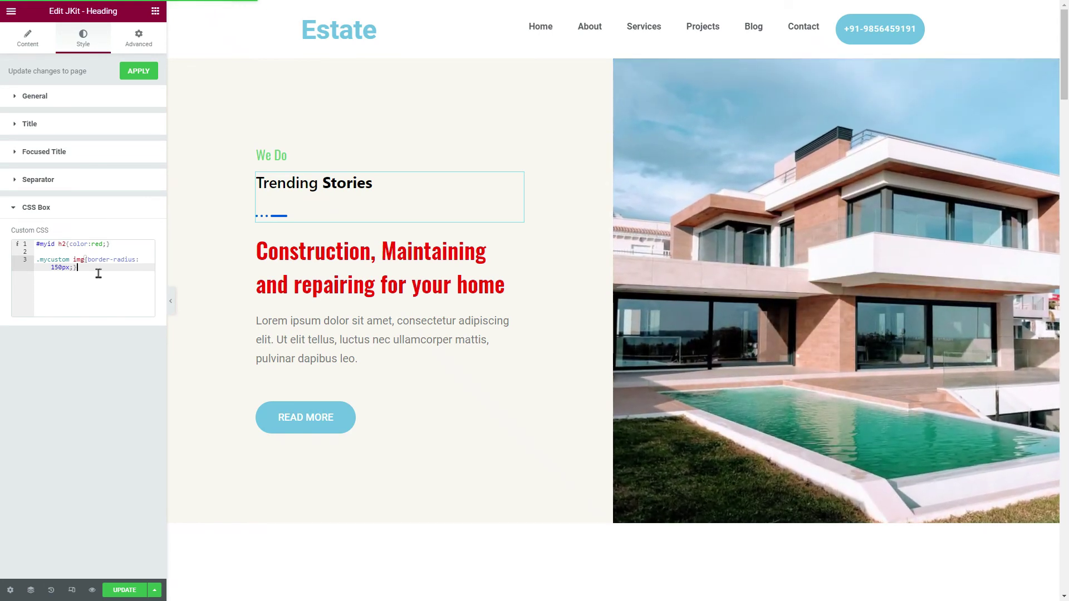